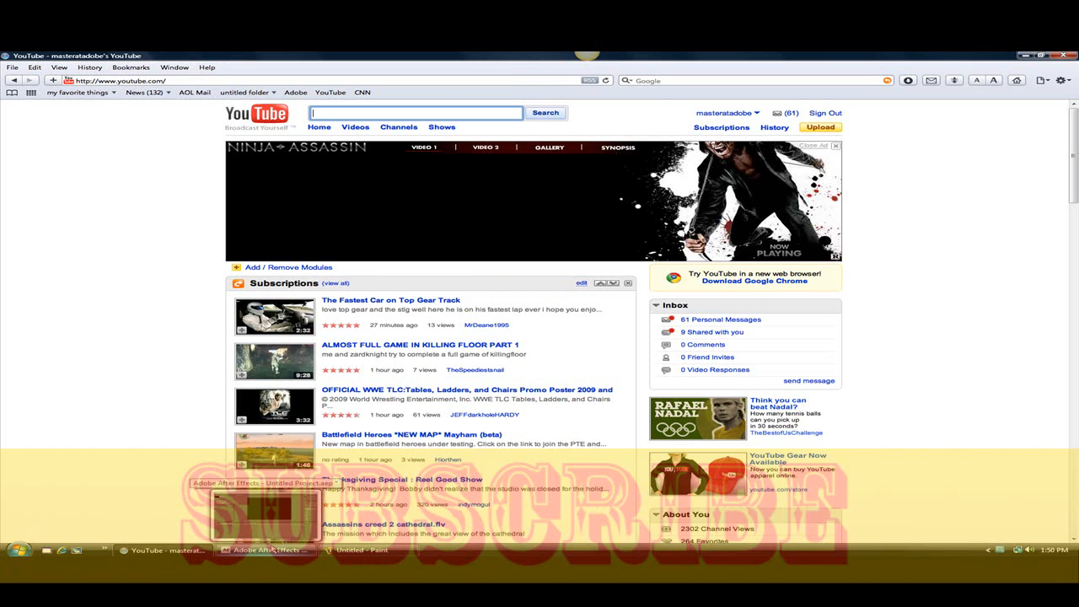
# - Open your own YouTube channel page and scroll through its comments
pyautogui.scroll(-3)
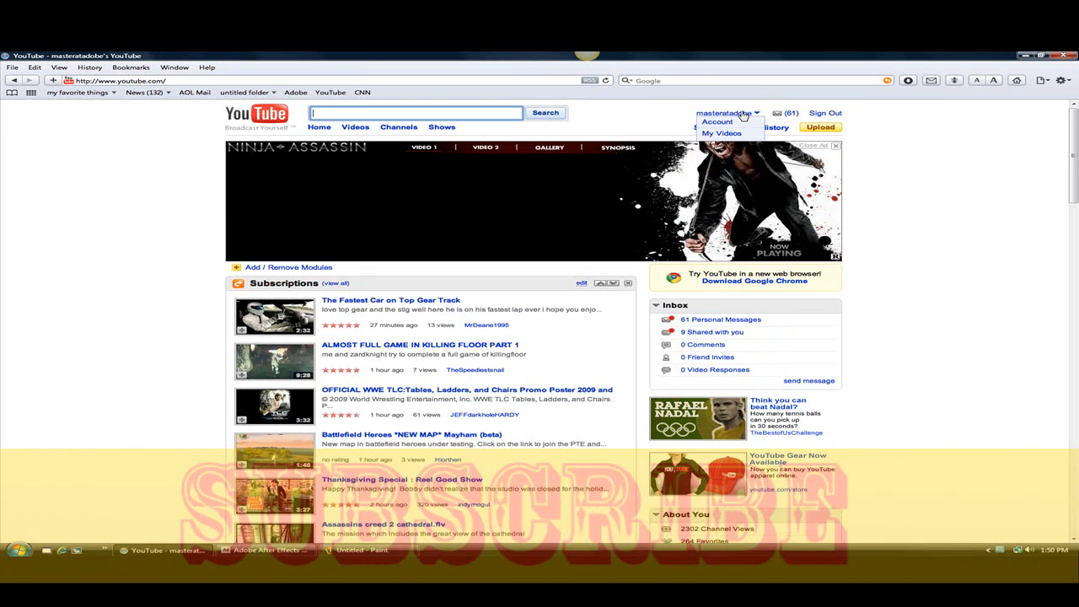
pyautogui.click(717, 121)
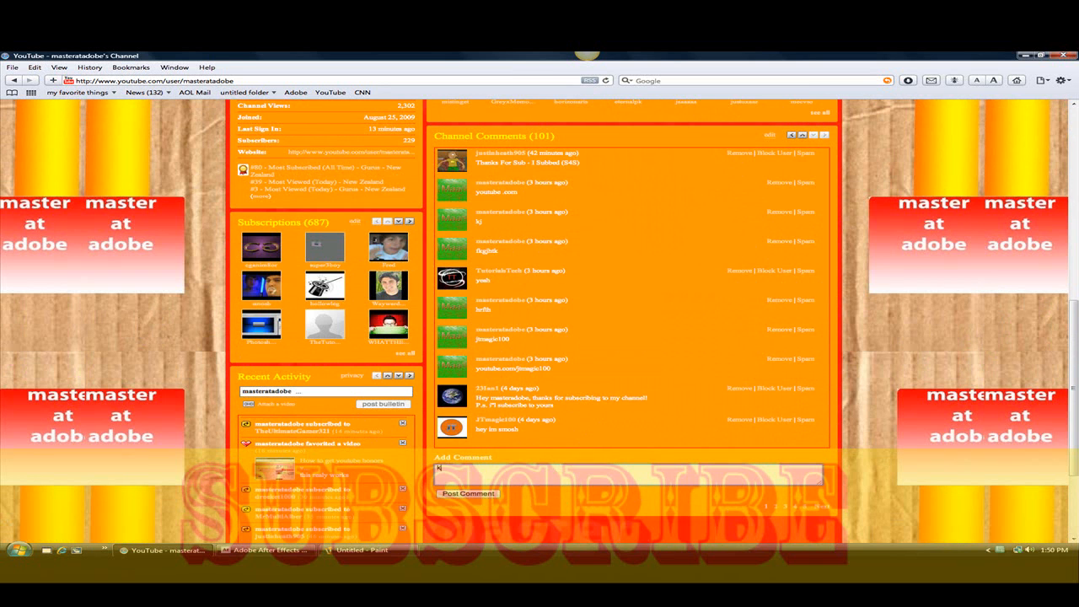
pyautogui.scroll(3)
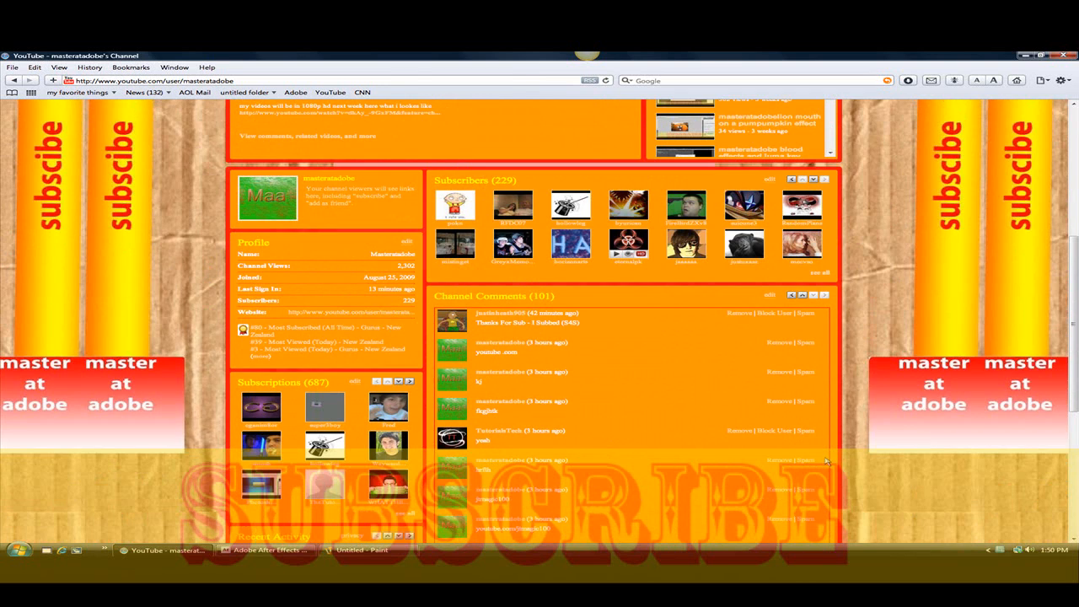
pyautogui.scroll(-3)
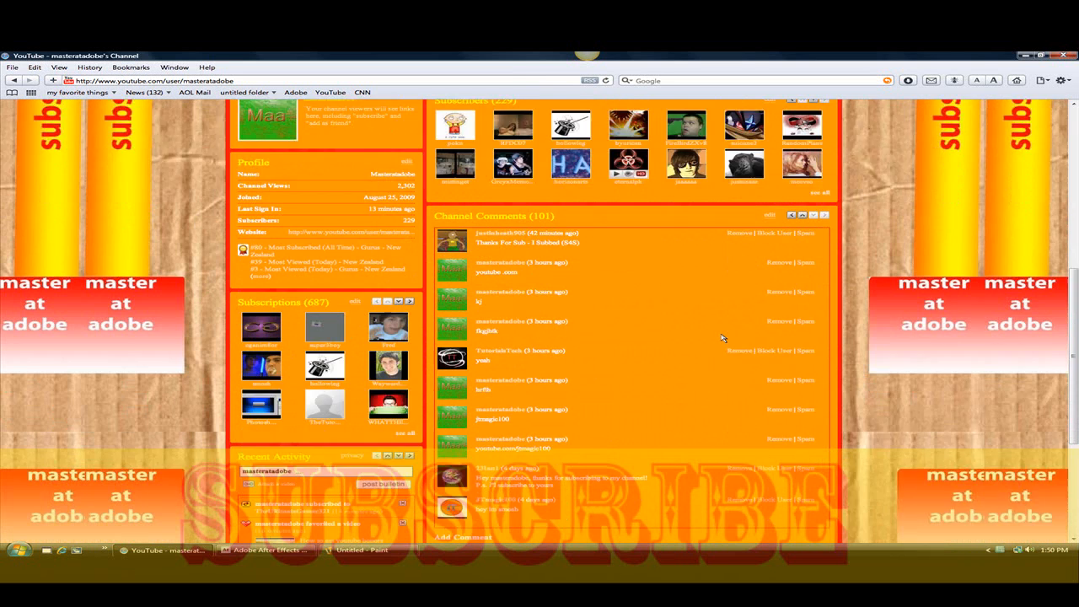
pyautogui.scroll(-3)
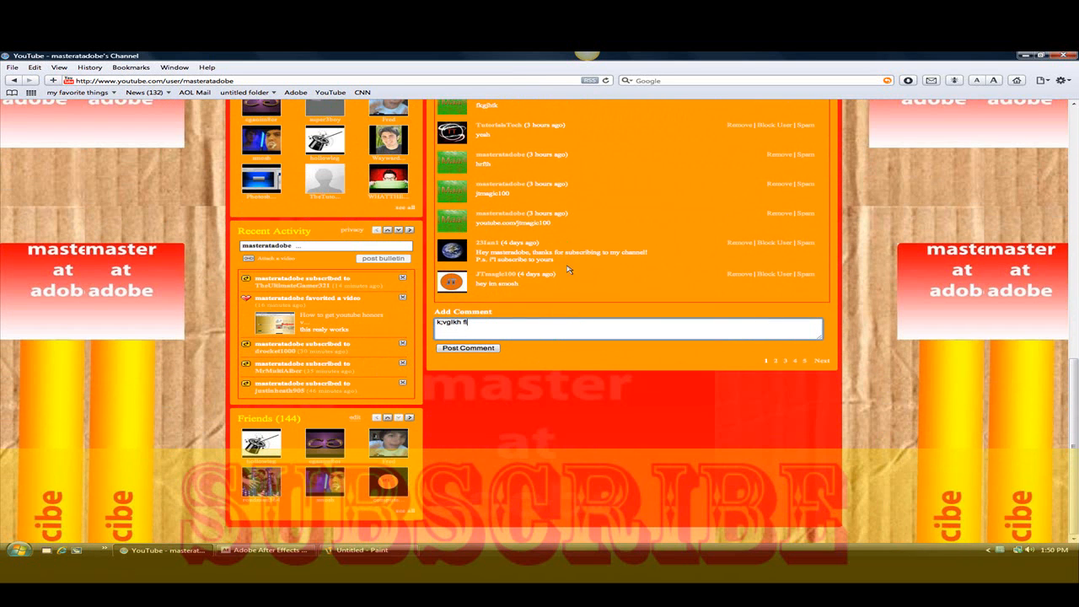
# - Bring the After Effects project with the empty Comp 1 to the front
pyautogui.click(261, 550)
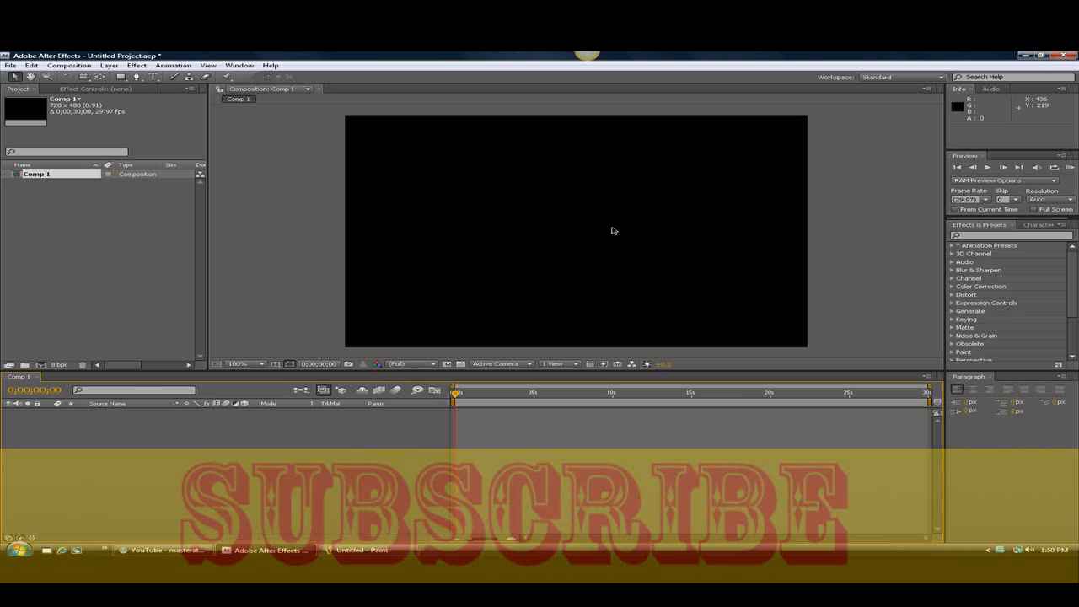
pyautogui.moveTo(519, 241)
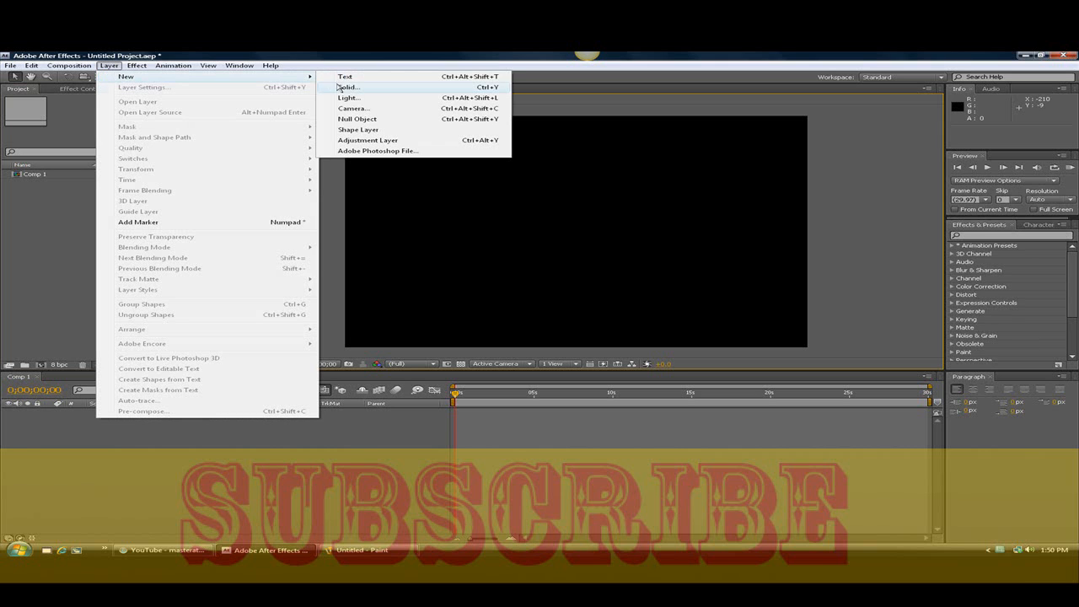
# - Start a new solid and set its colour to deep red (#710000)
pyautogui.click(348, 86)
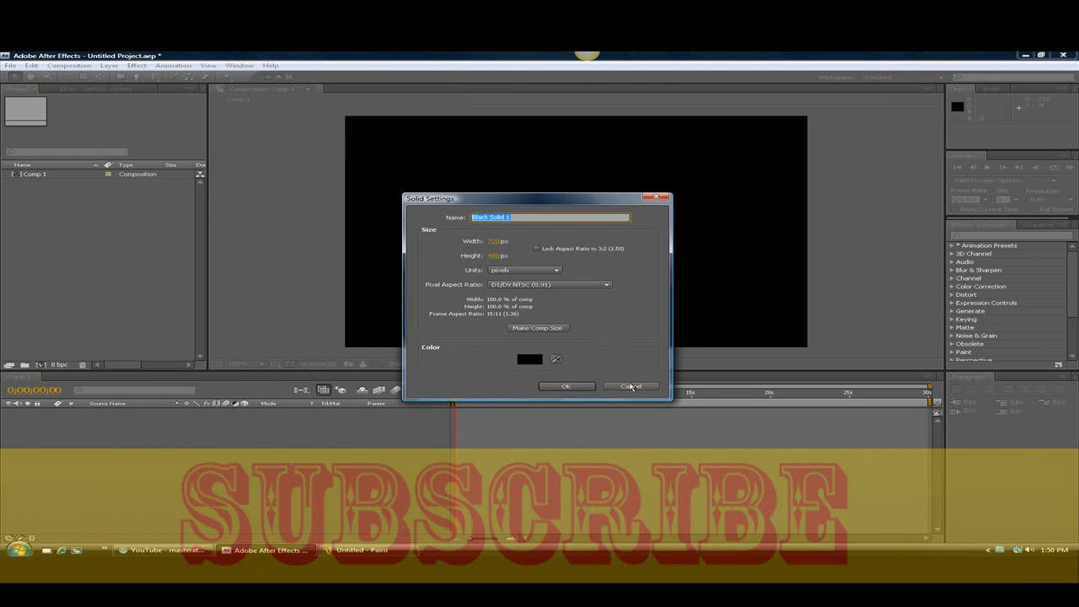
pyautogui.click(530, 358)
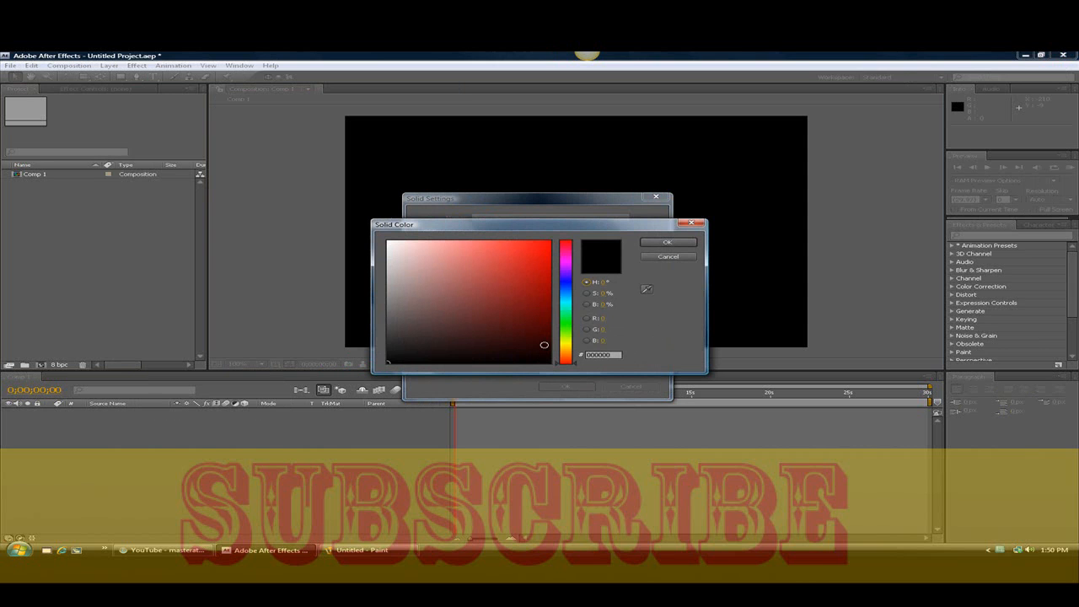
pyautogui.click(564, 308)
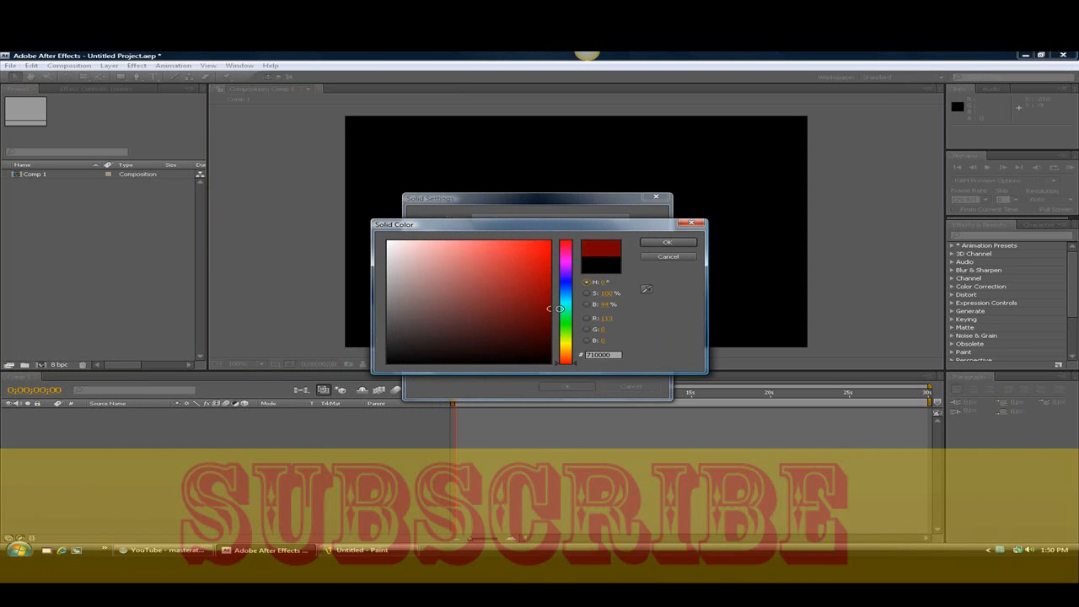
pyautogui.click(668, 243)
pyautogui.write('mr')
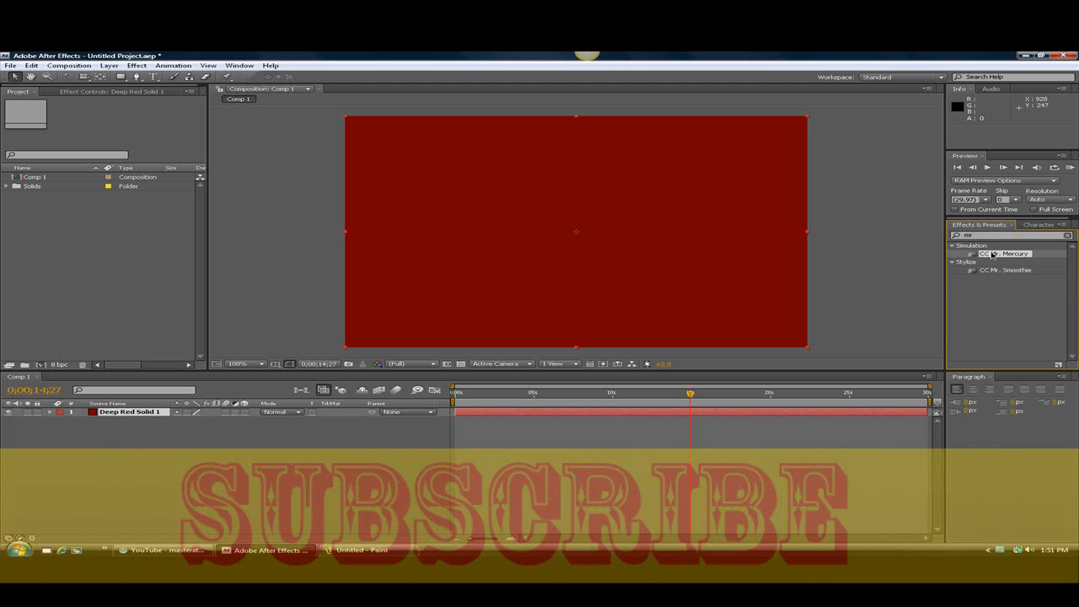
# - Apply CC Mr. Mercury from Effects & Presets to the deep red solid
pyautogui.doubleClick(1005, 253)
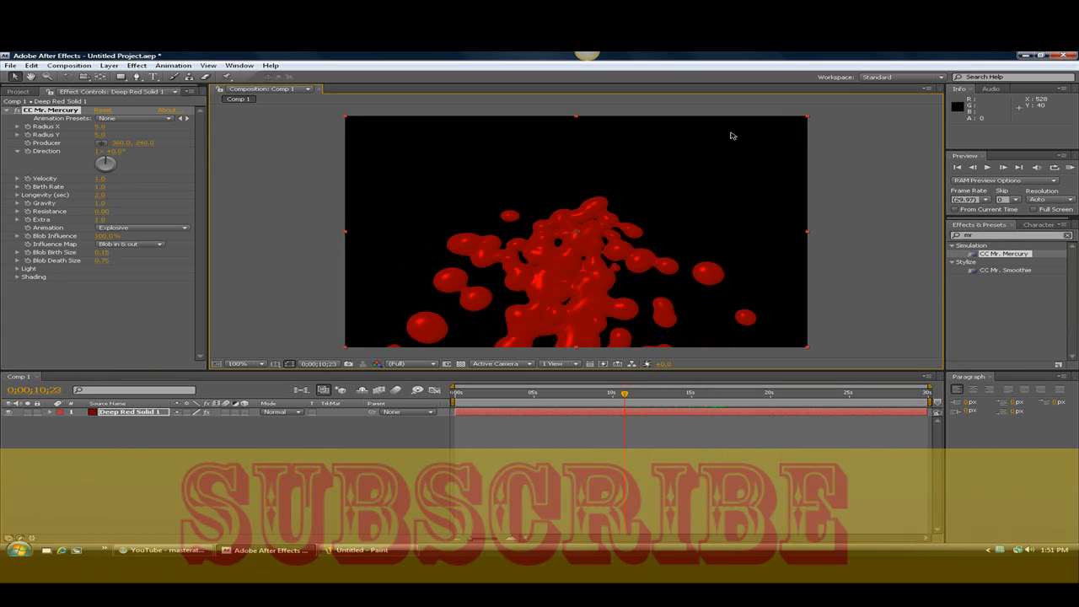
pyautogui.moveTo(808, 118)
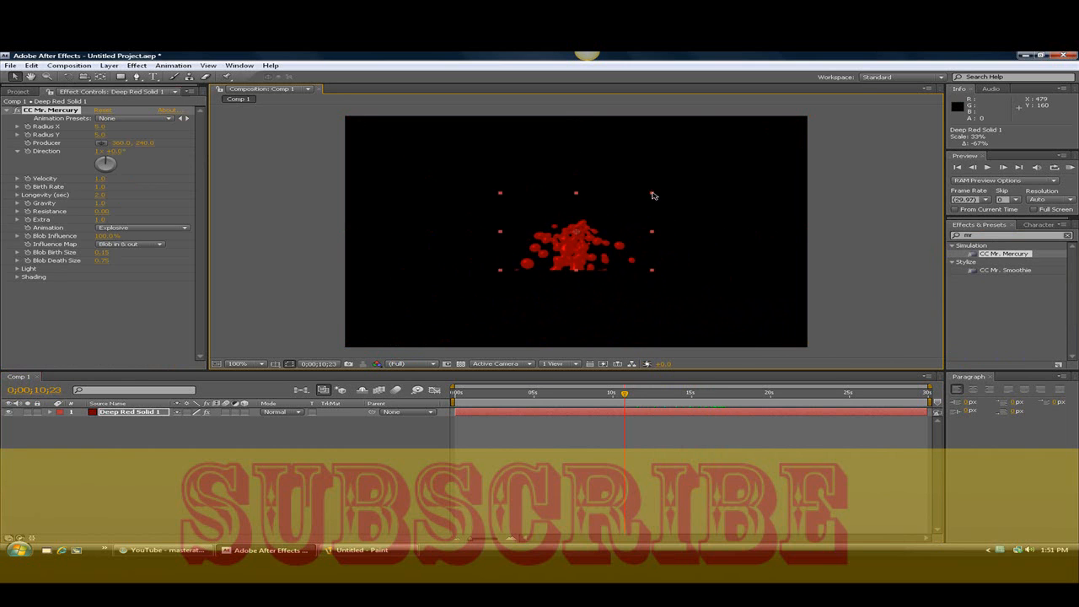
# - Preview the splatter at three timeline moments and set Direction to +245°
pyautogui.click(634, 392)
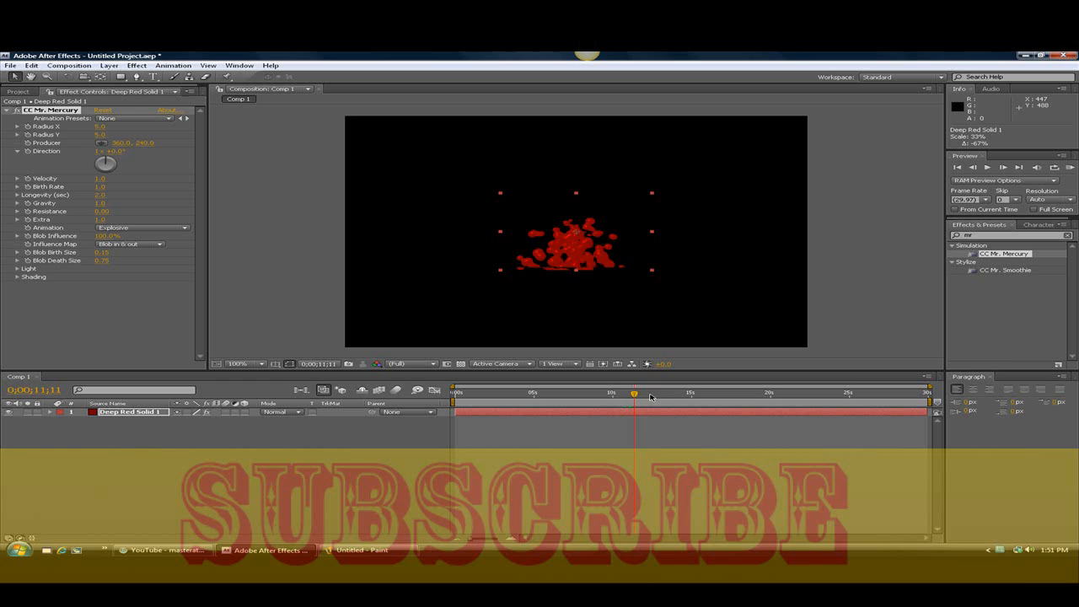
pyautogui.click(671, 392)
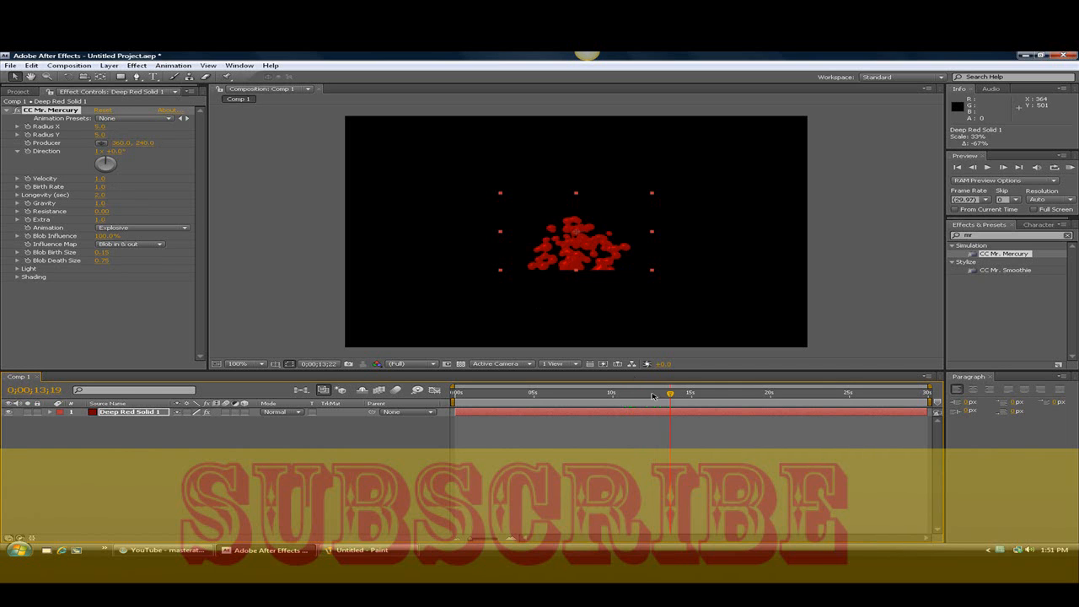
pyautogui.click(618, 392)
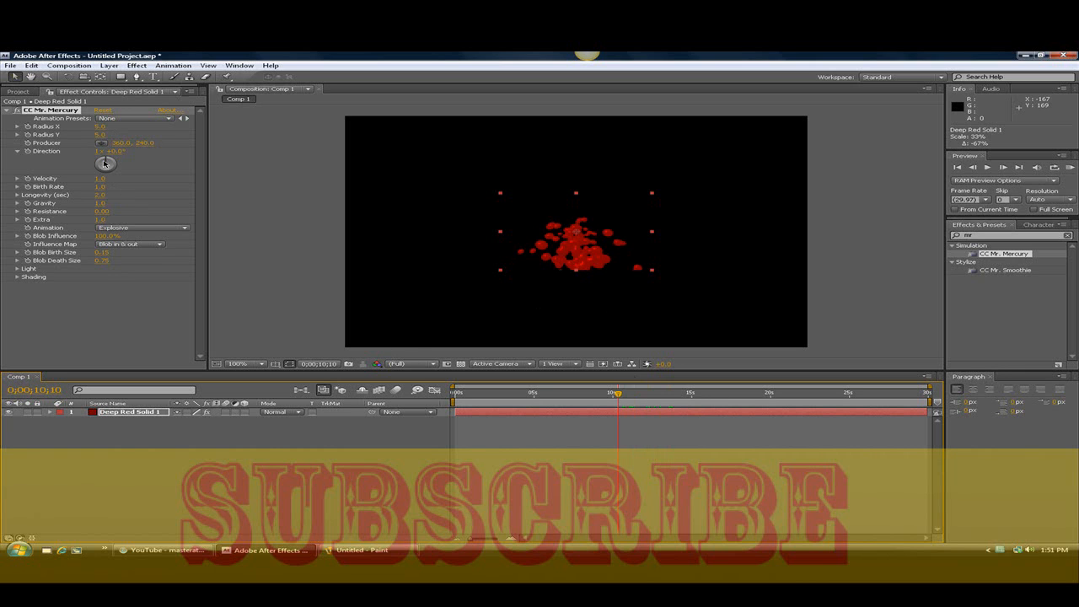
pyautogui.moveTo(104, 163); pyautogui.dragTo(105, 169)
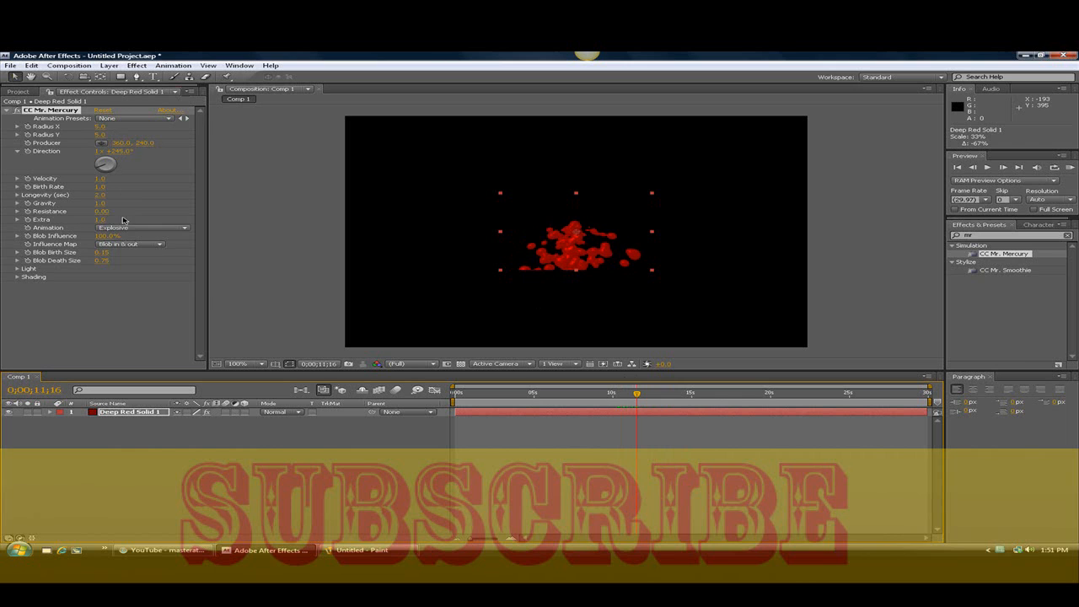
# - Keep the Explosive animation type and leave animation presets unchanged
pyautogui.click(144, 227)
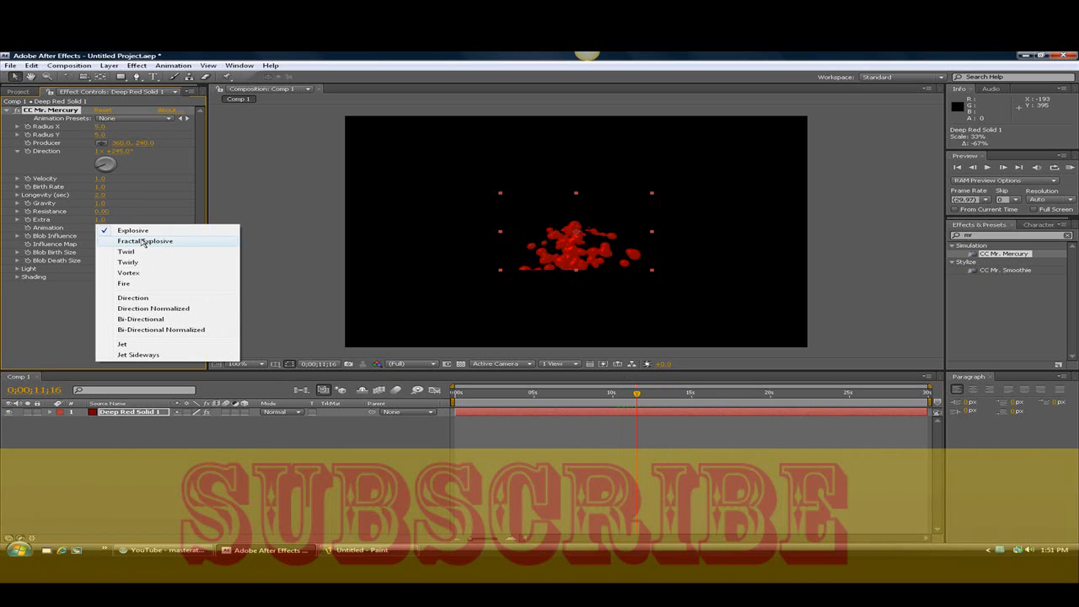
pyautogui.click(132, 231)
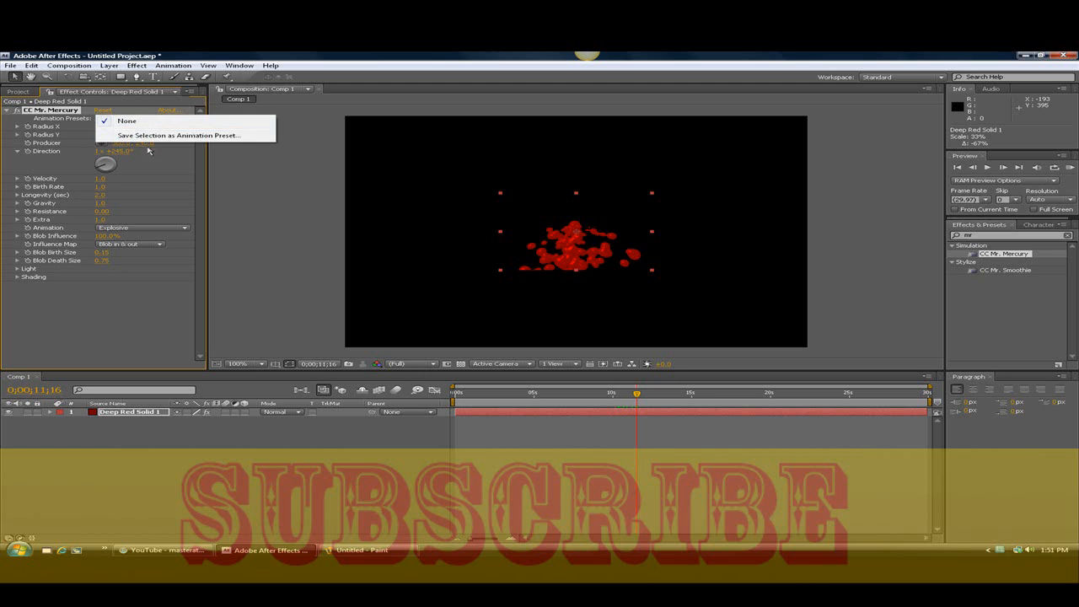
pyautogui.click(126, 120)
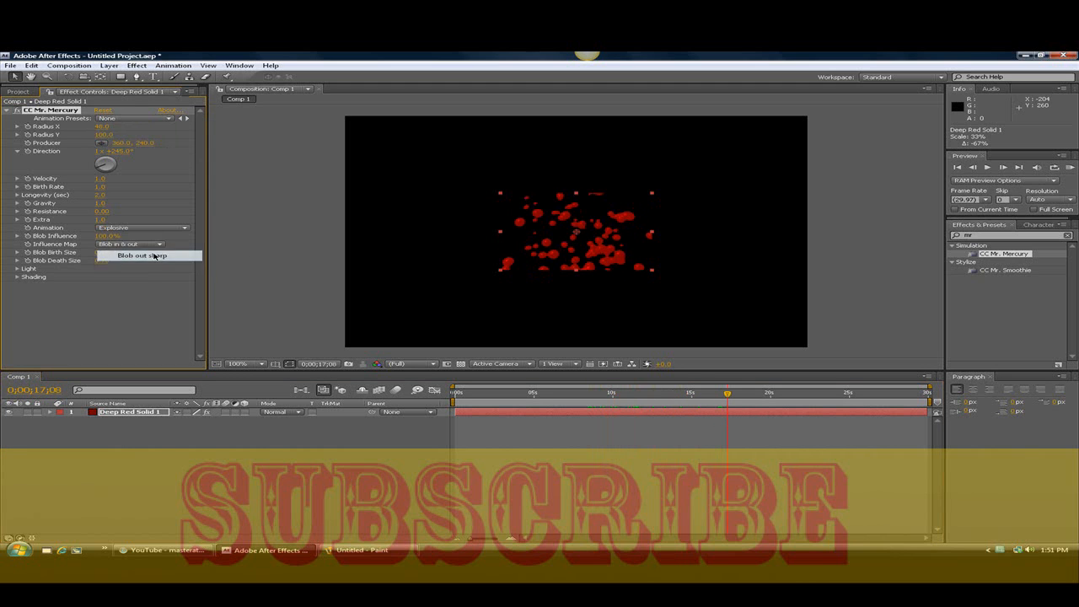
pyautogui.click(141, 255)
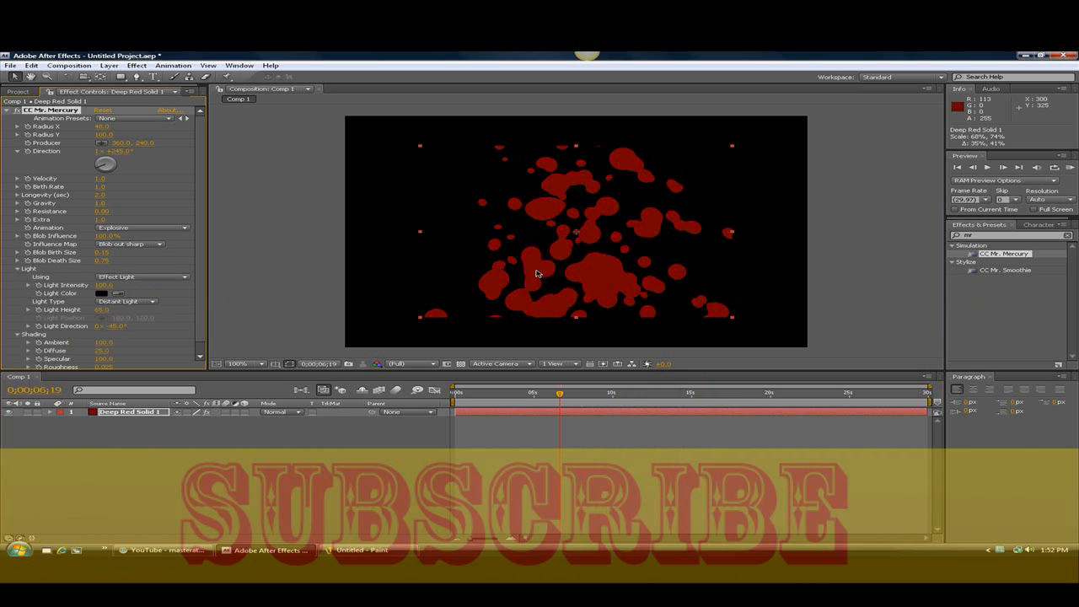
pyautogui.moveTo(572, 382)
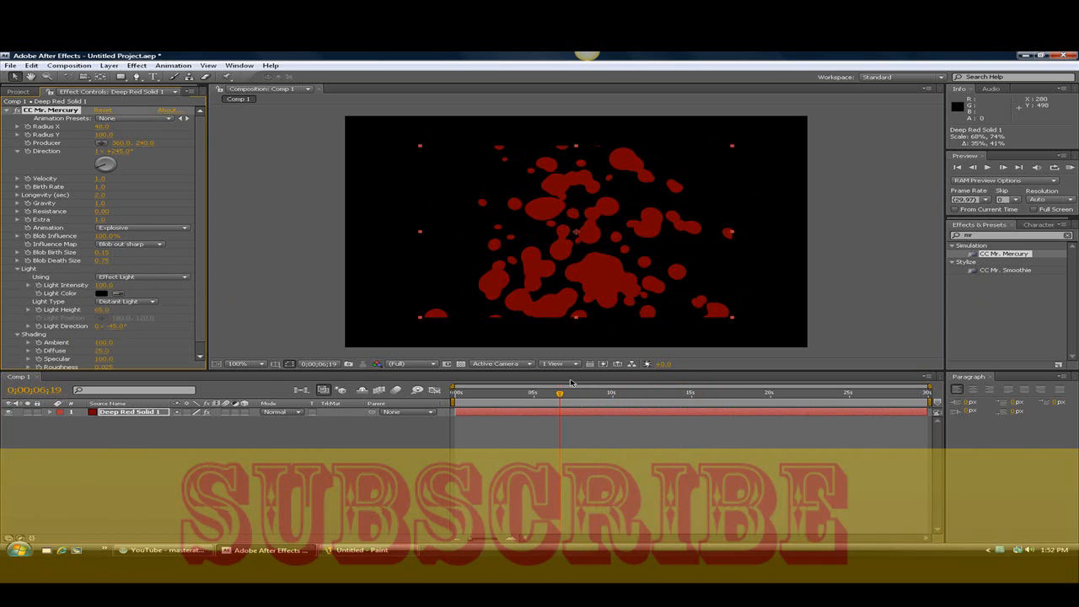
pyautogui.click(626, 393)
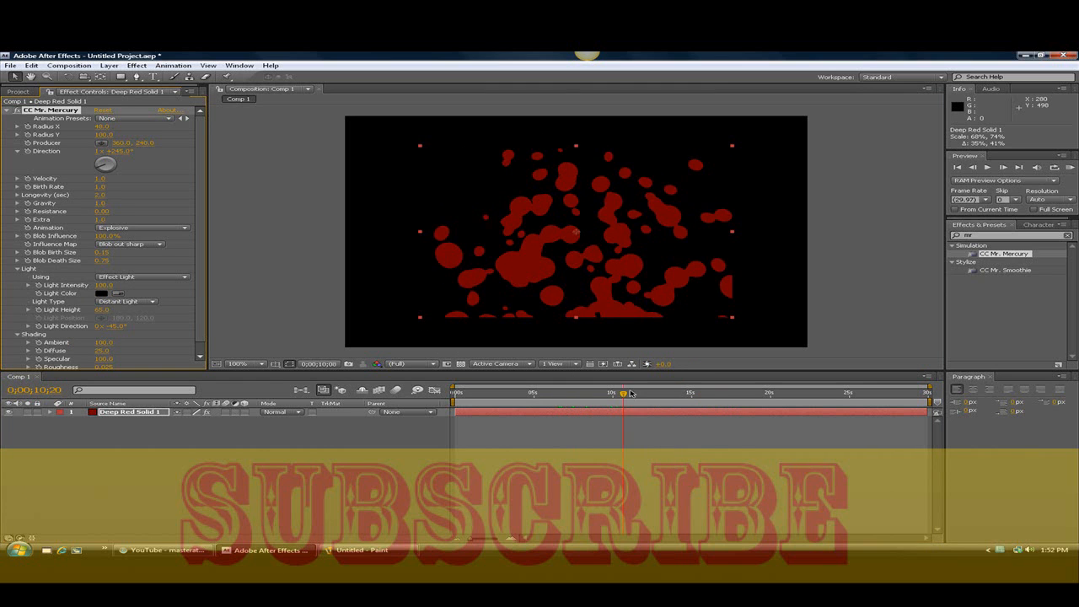
pyautogui.click(614, 392)
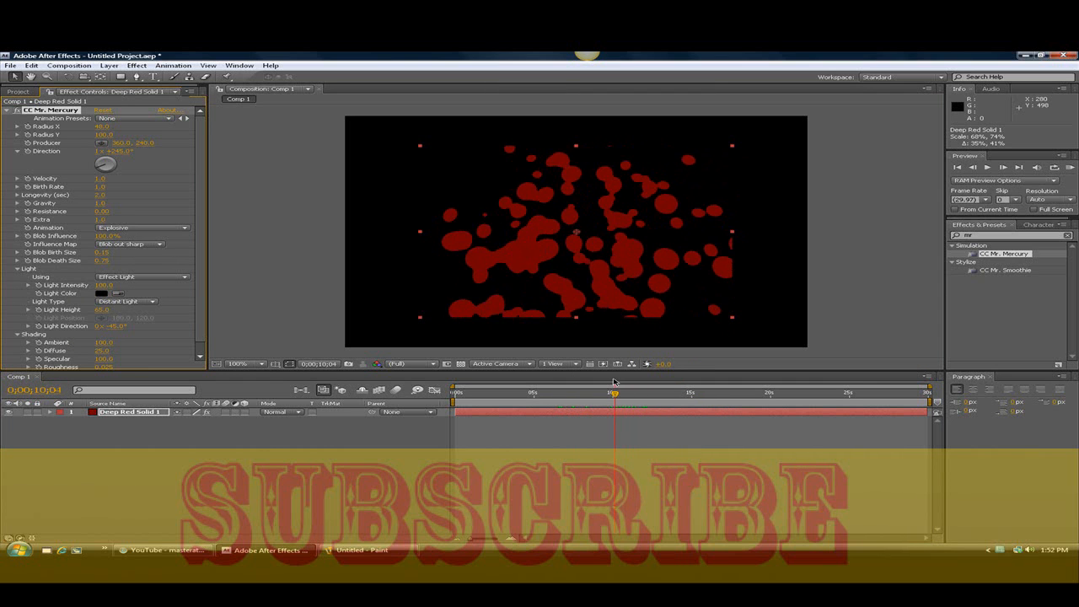
pyautogui.moveTo(1045, 485)
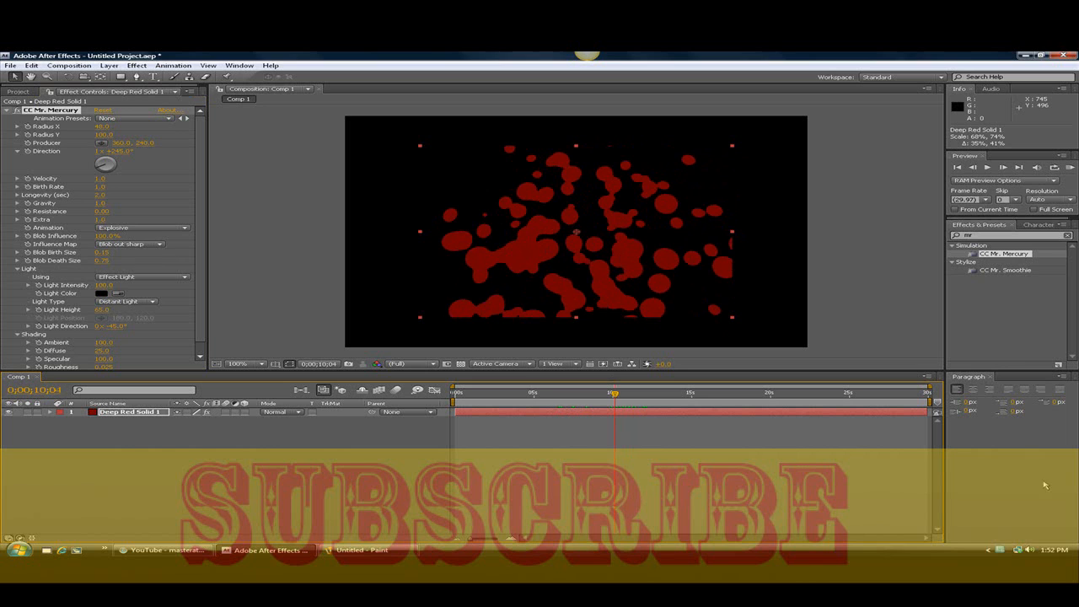